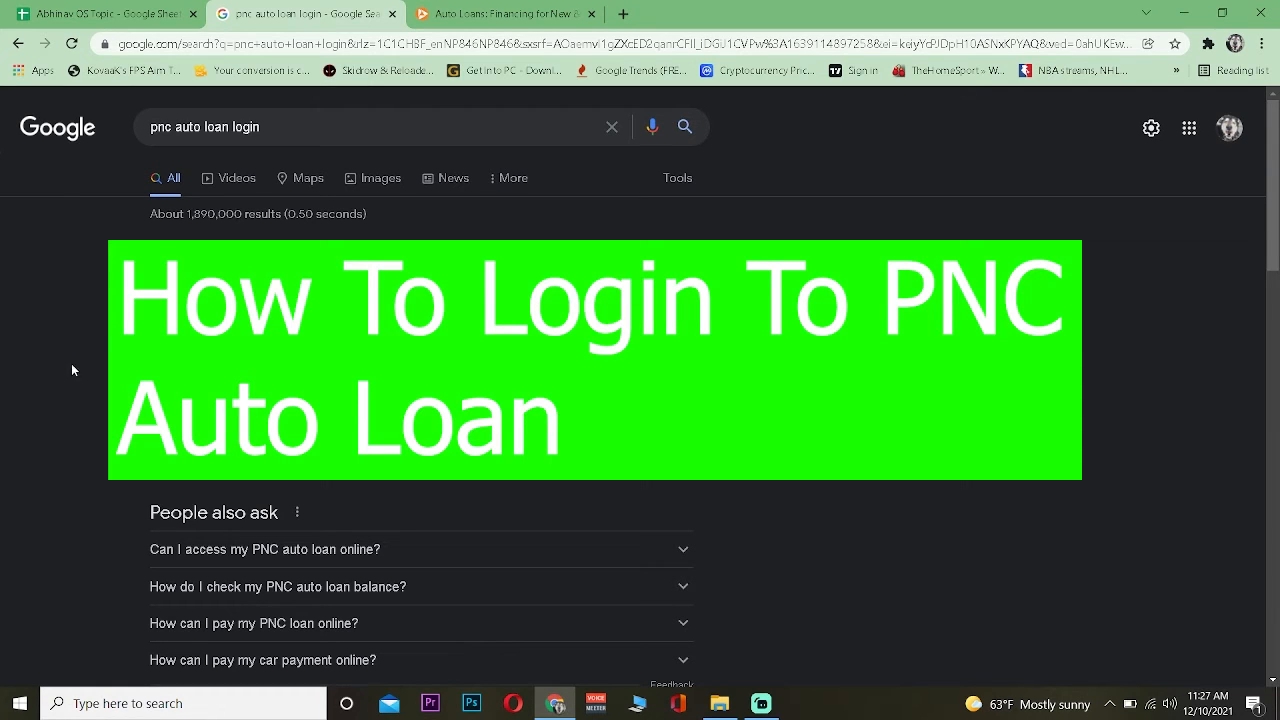
pyautogui.moveTo(95, 338)
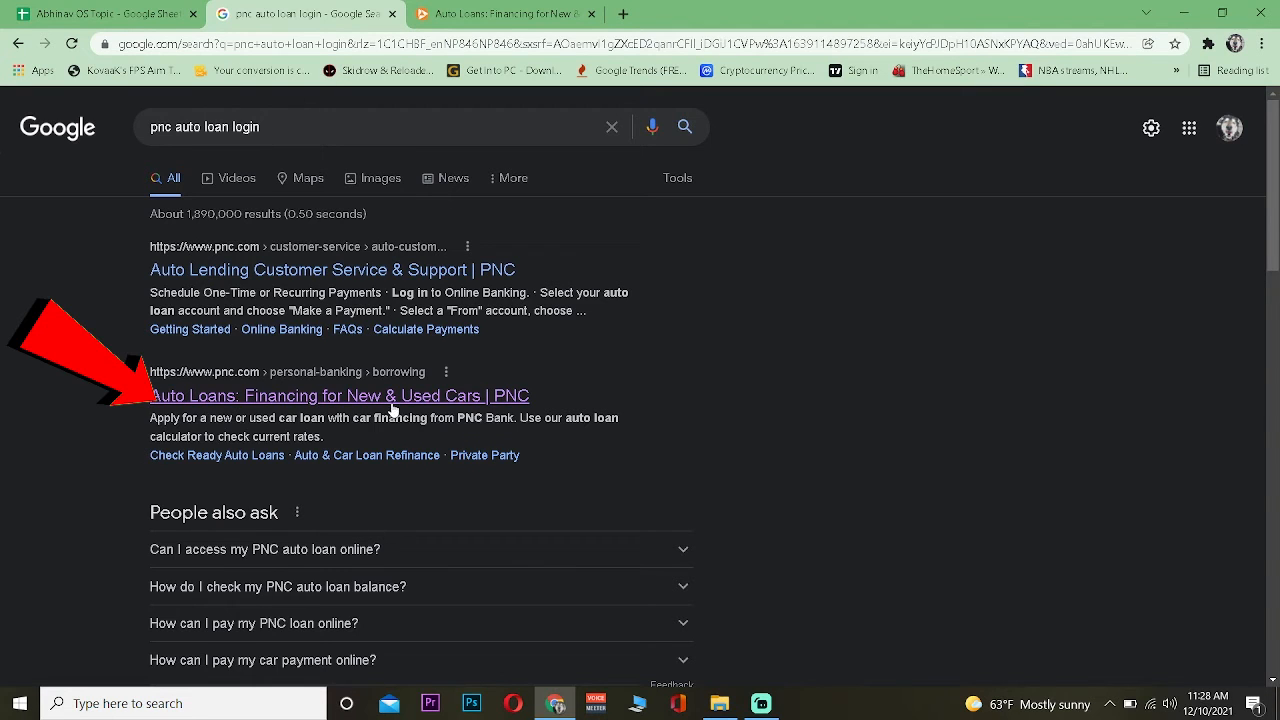
# - Open PNC's 'Auto Loans: Financing for New & Used Cars' page from the Google results
pyautogui.click(339, 395)
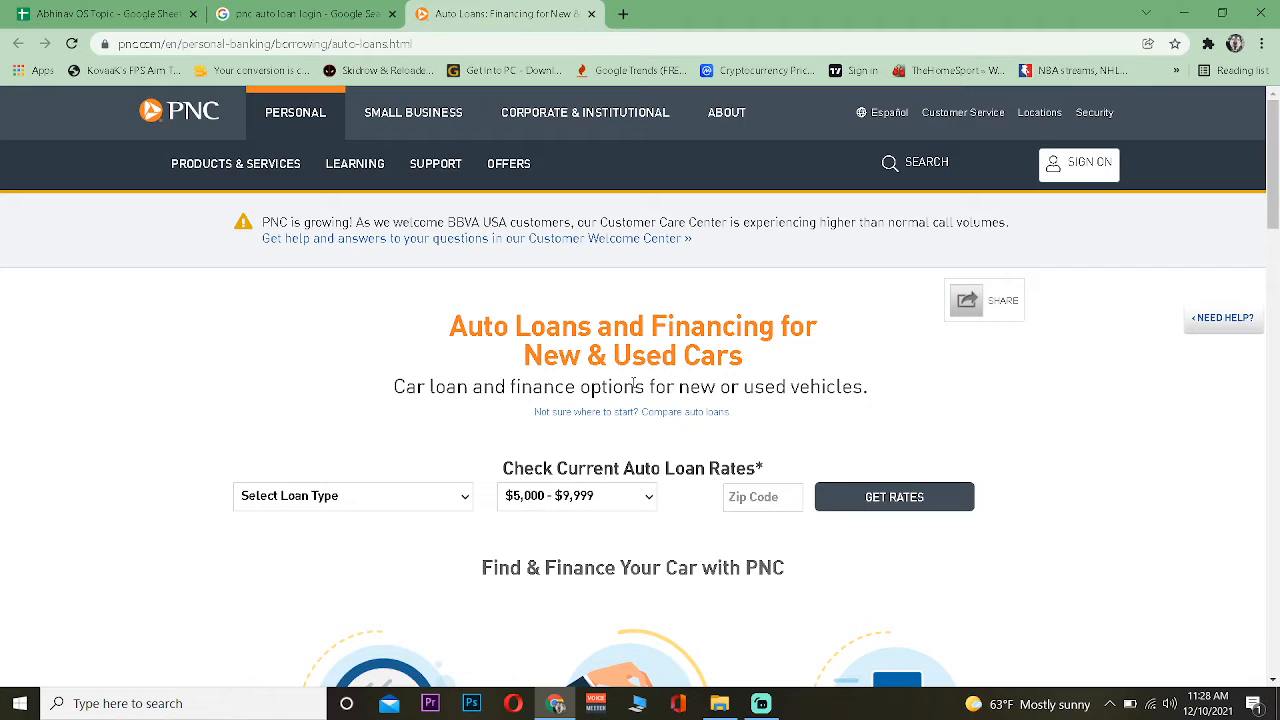
# - Sign in to PNC online banking with user ID 'kevin' and password
pyautogui.click(1079, 162)
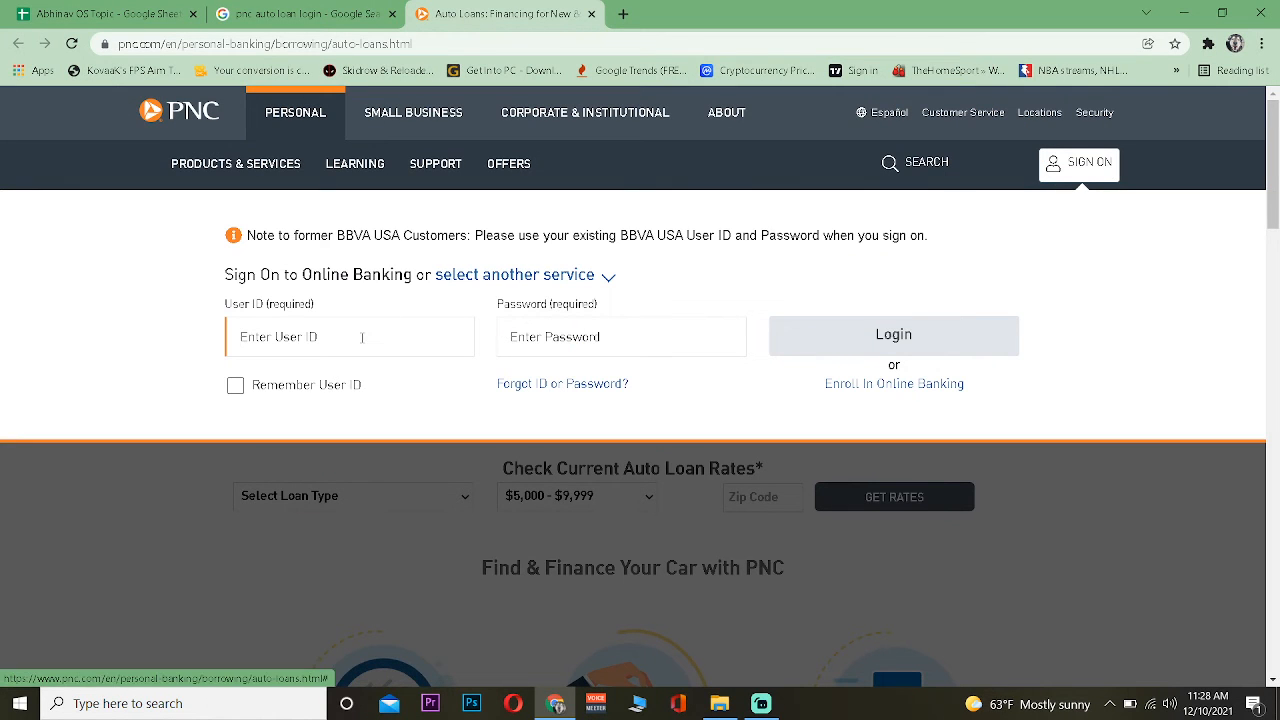
pyautogui.write('kevin')
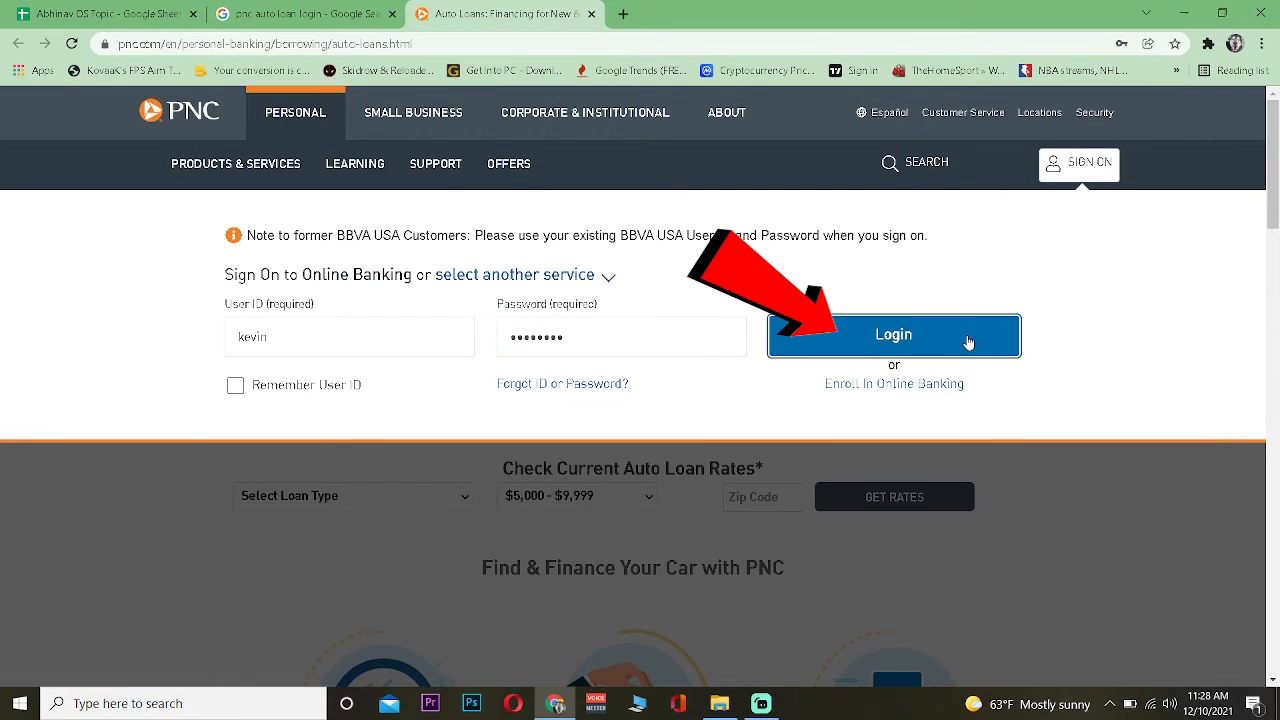
pyautogui.click(893, 334)
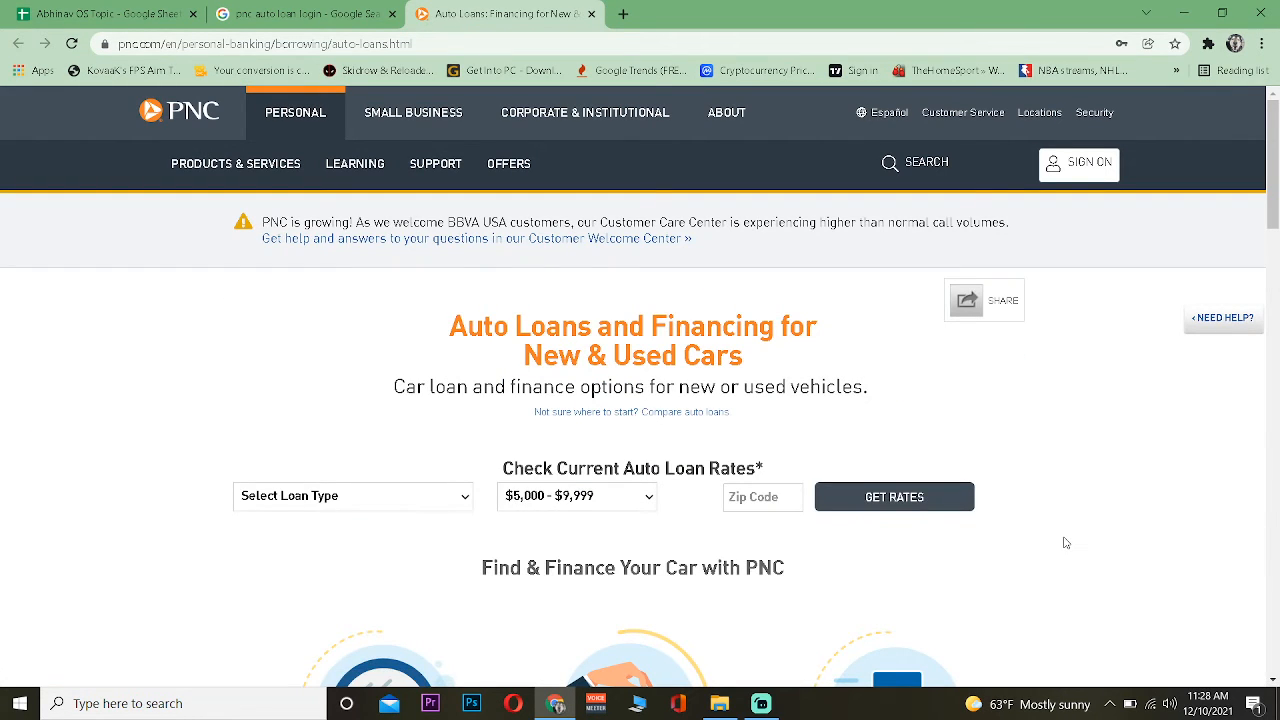
pyautogui.moveTo(1046, 496)
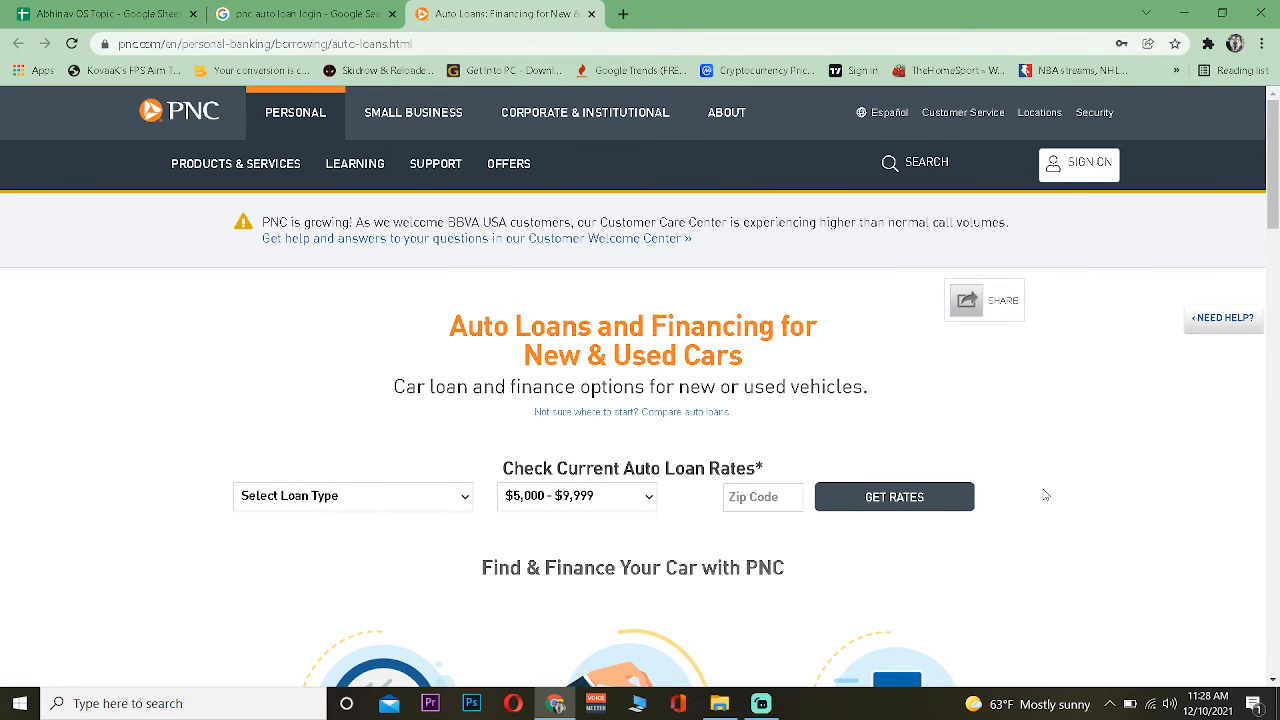
pyautogui.moveTo(1075, 403)
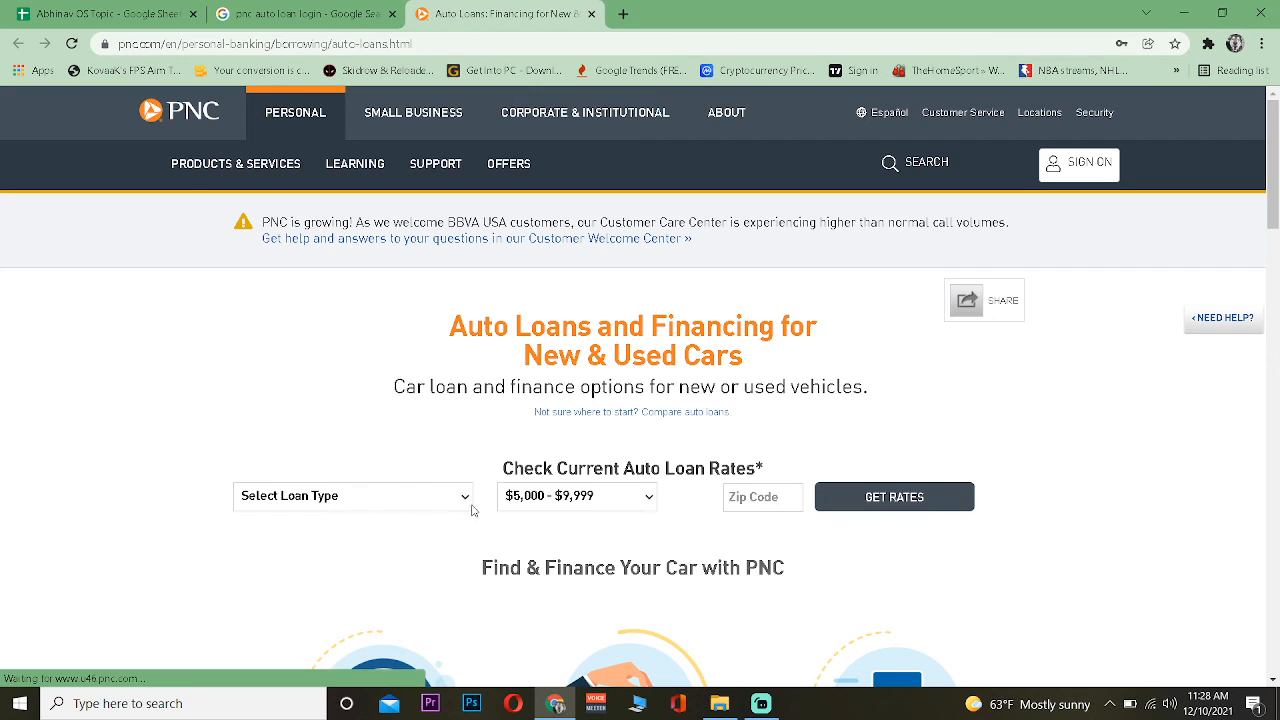
# - Choose 'Buying From a Private Party' as the loan type in the rates form
pyautogui.click(353, 496)
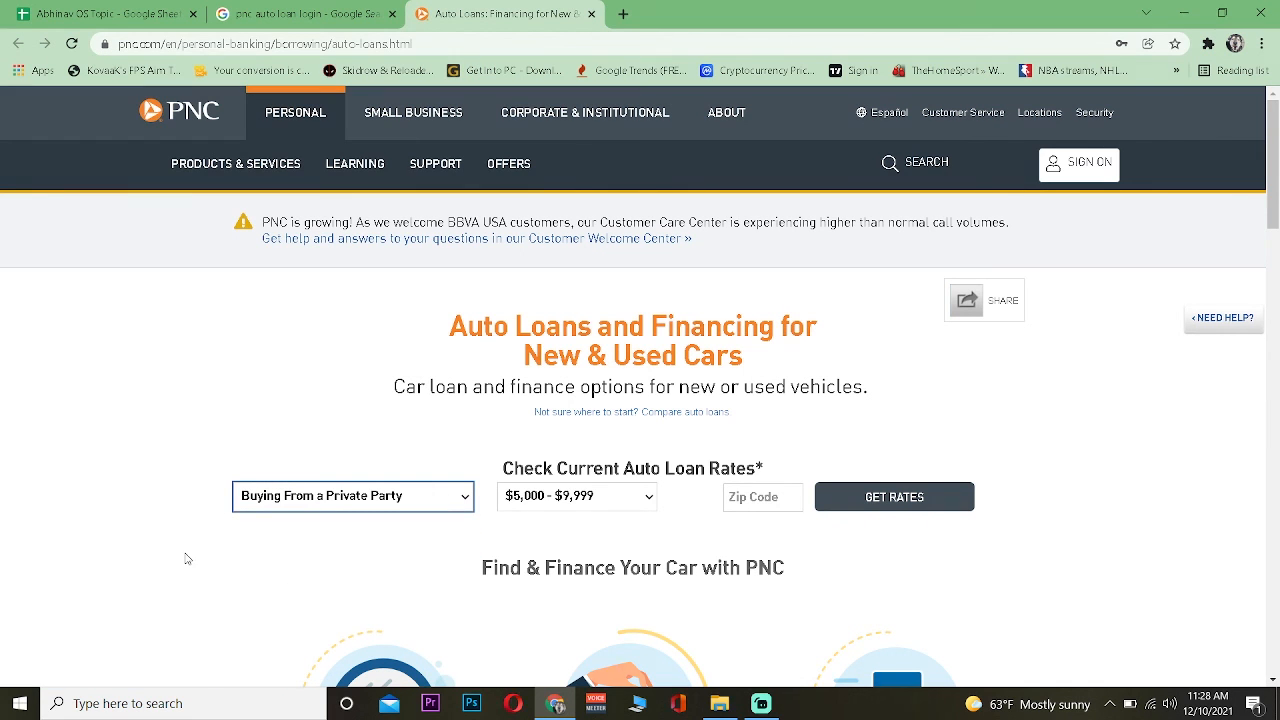